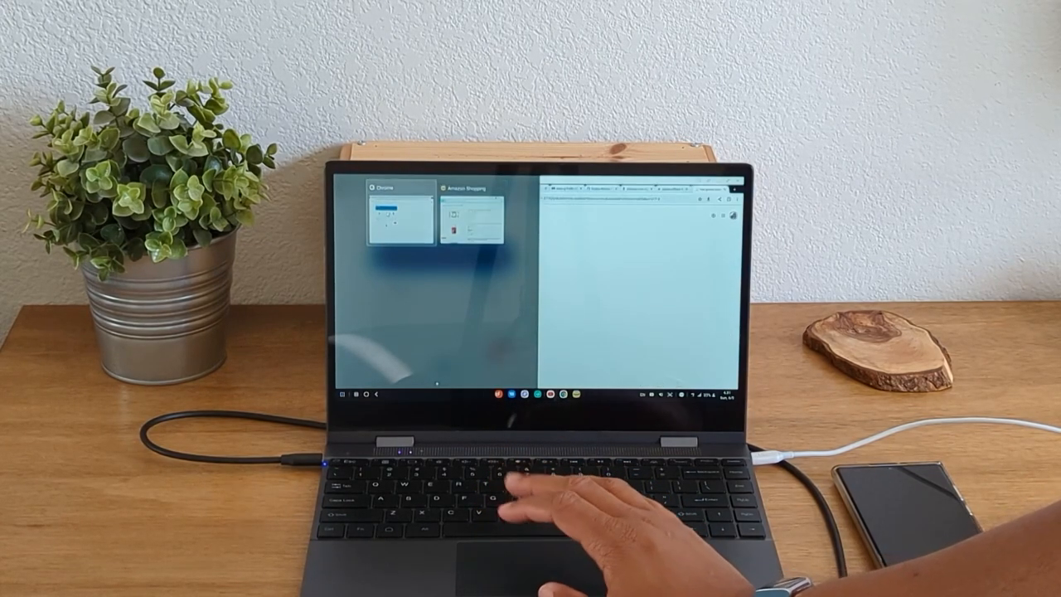
# Snap Chrome to the right half of the DeX screen, showing recent apps like Amazon Shopping on the left.
pyautogui.click(387, 216)
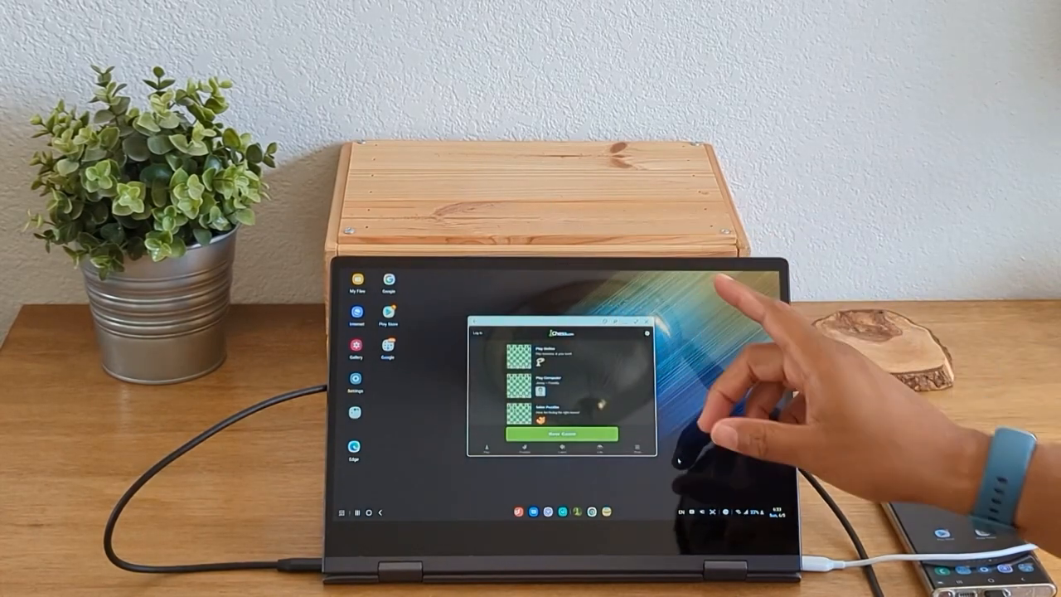
pyautogui.moveTo(680, 456)
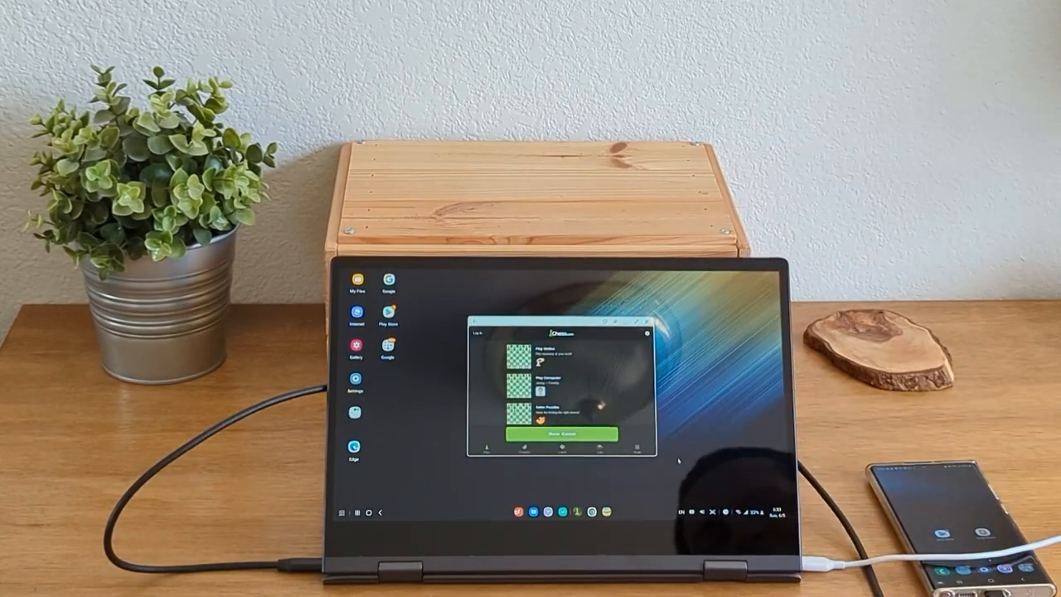